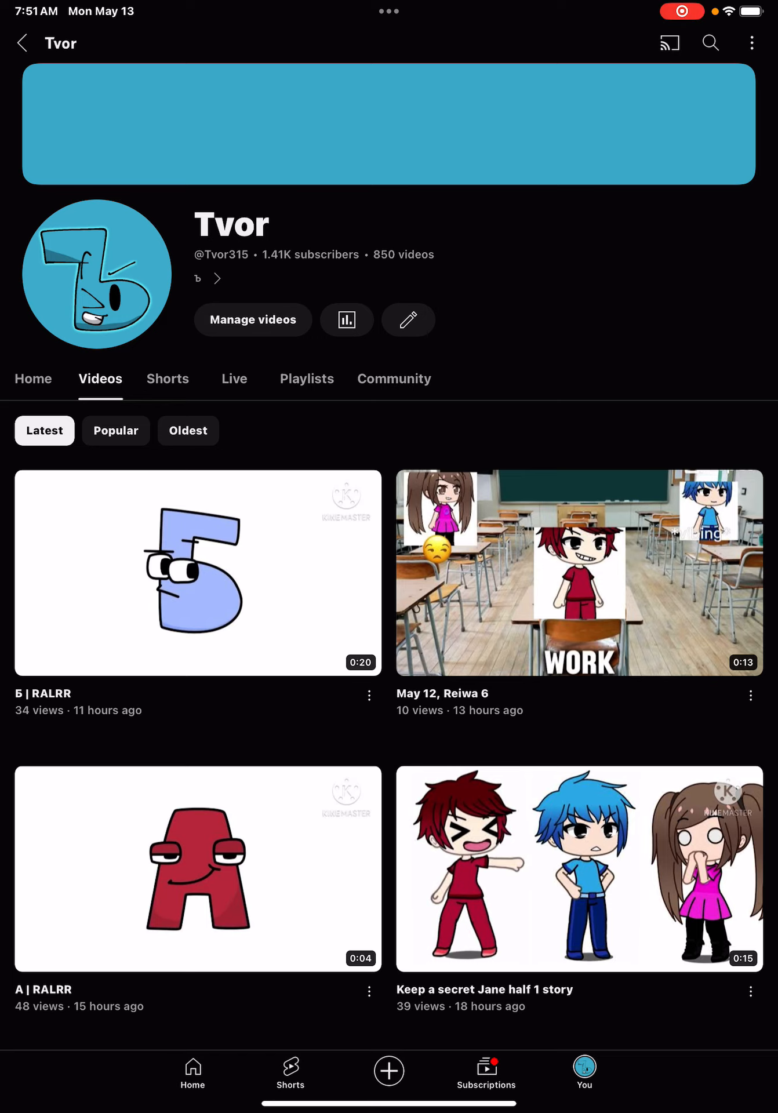
Show the Tvor channel's Community posts instead of its videos
click(252, 320)
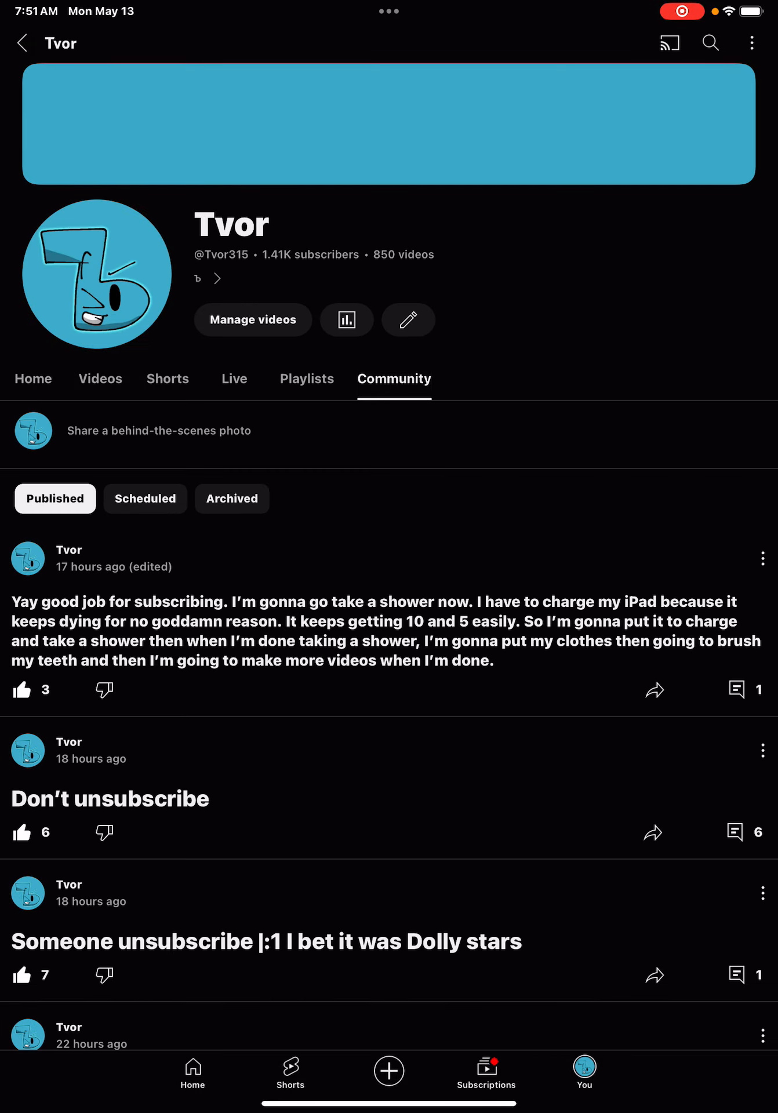
click(159, 430)
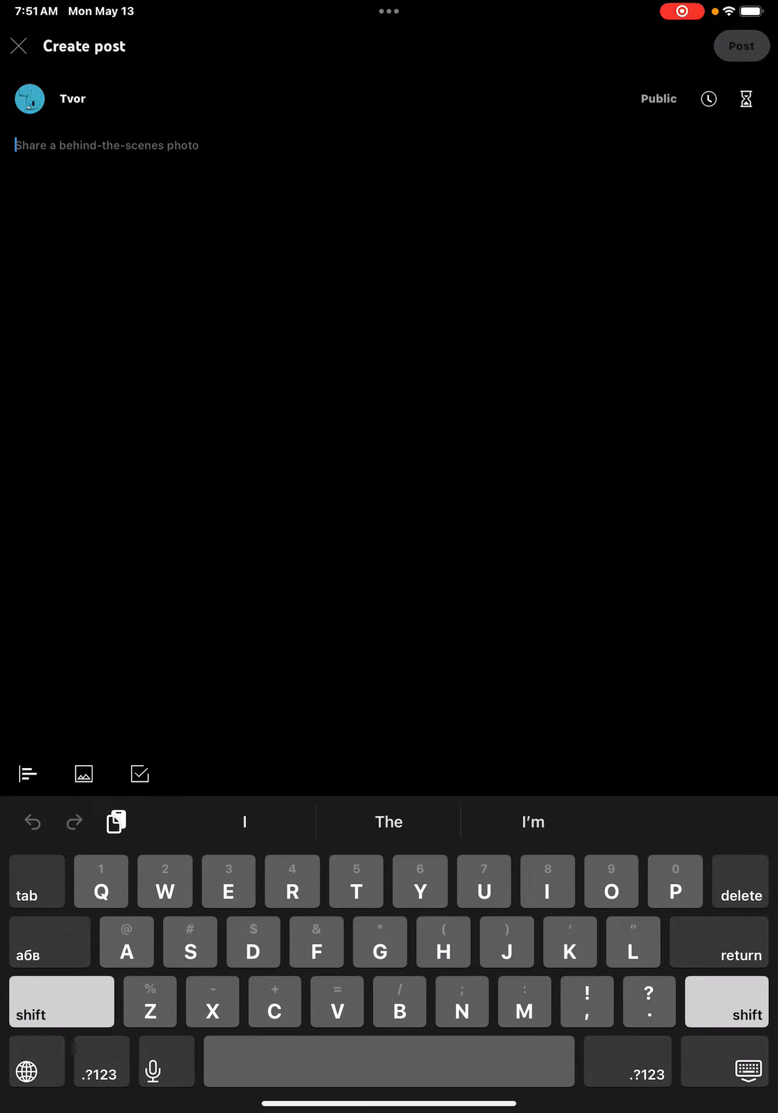
click(741, 46)
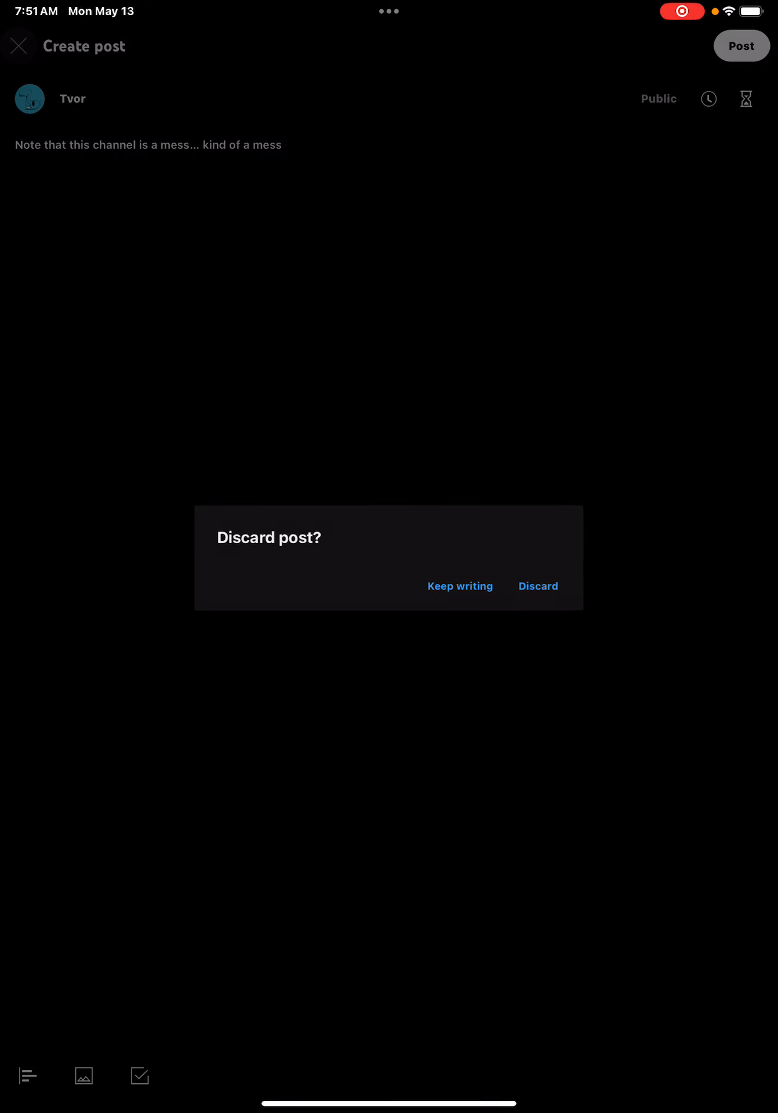
click(537, 585)
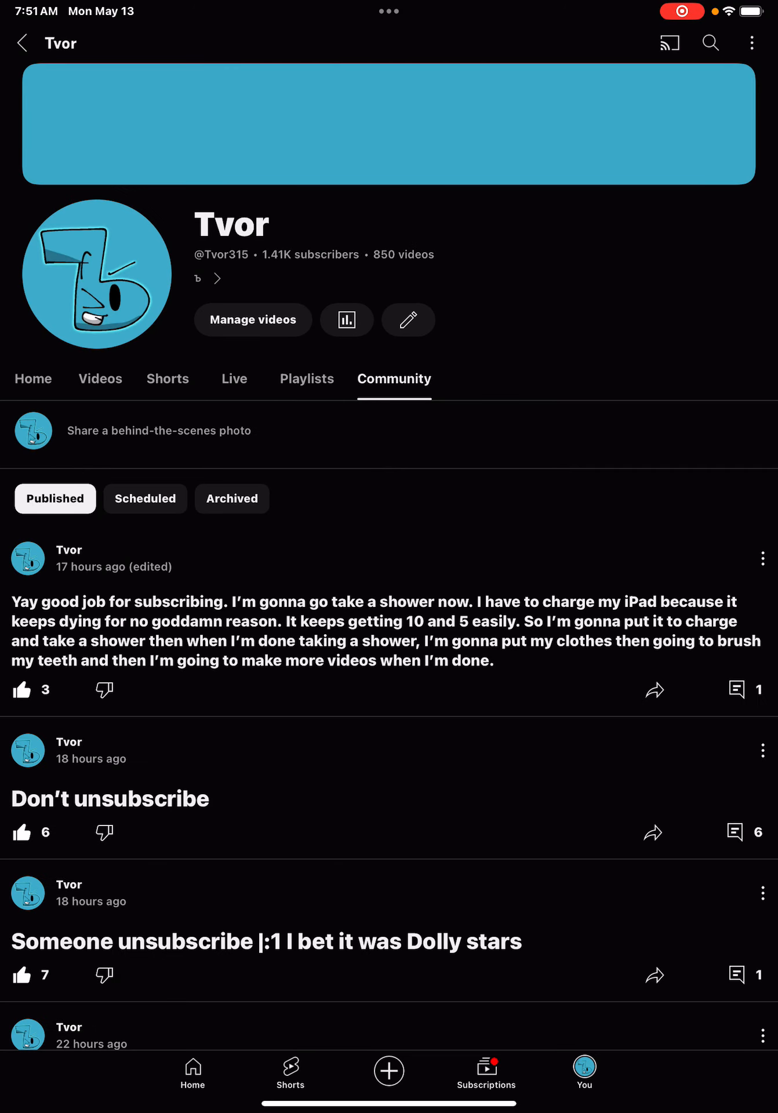
Visit the You library and Your videos list, then return to the Tvor channel home page
click(584, 1077)
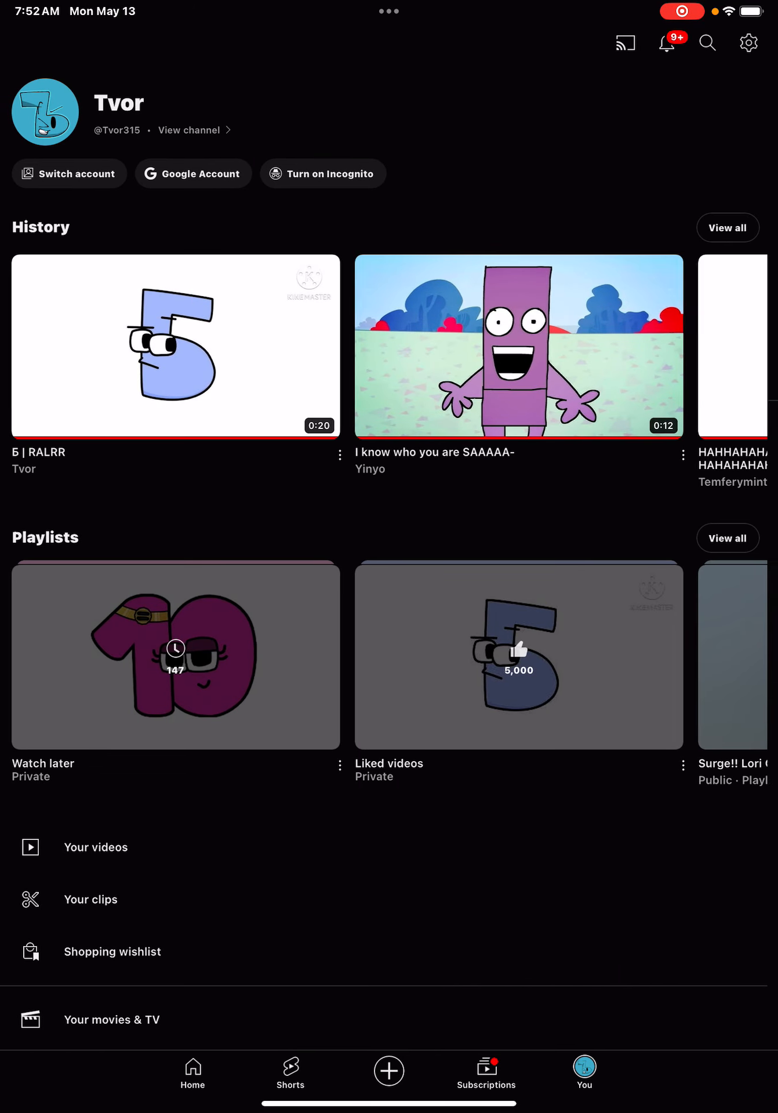
click(96, 847)
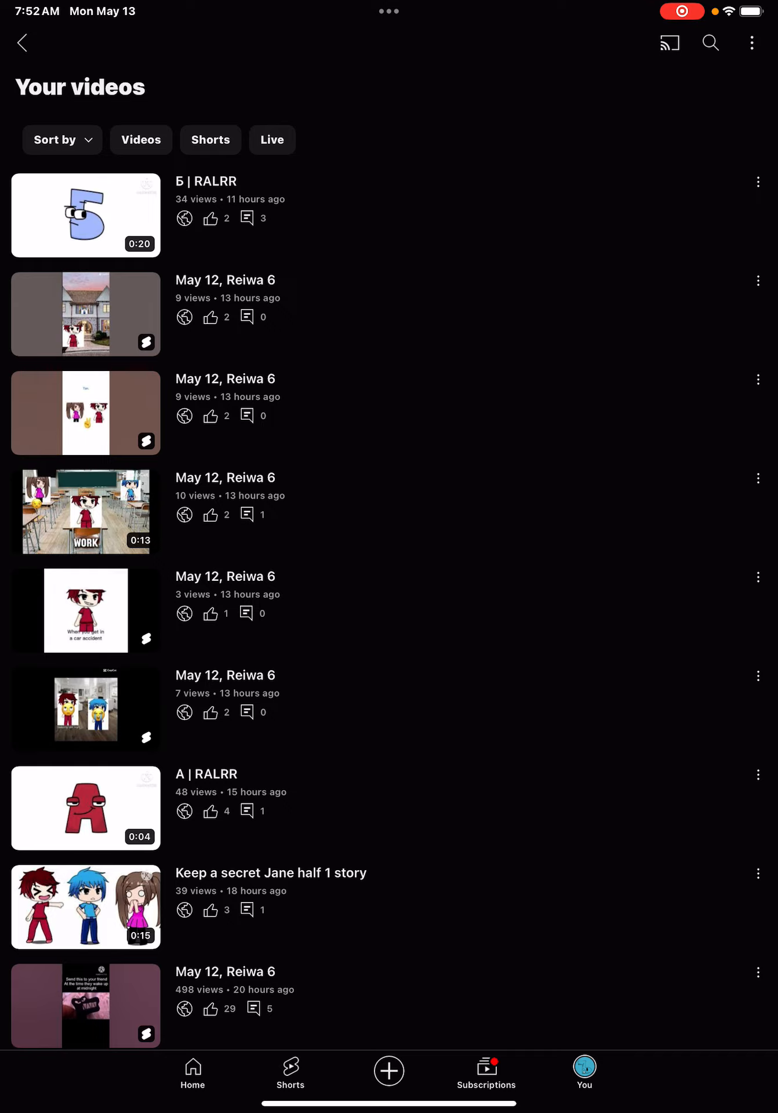
click(21, 43)
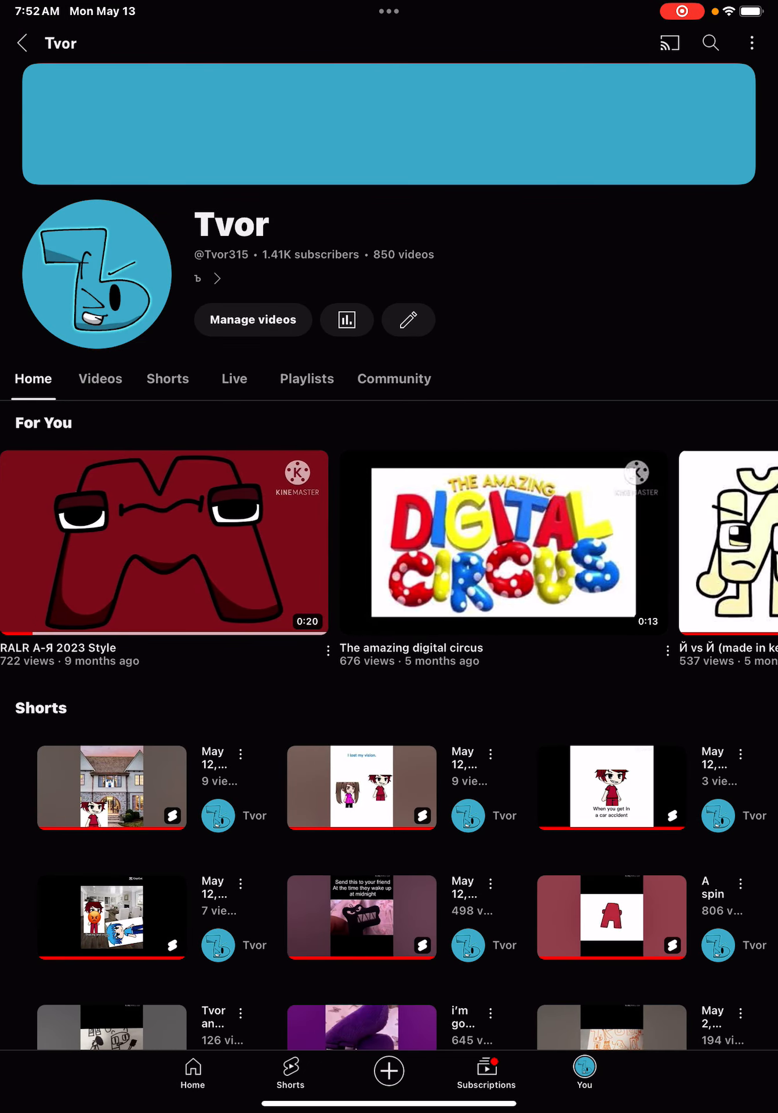
View the Tvor channel's all-time analytics summary from the Videos tab, then return to it
click(99, 378)
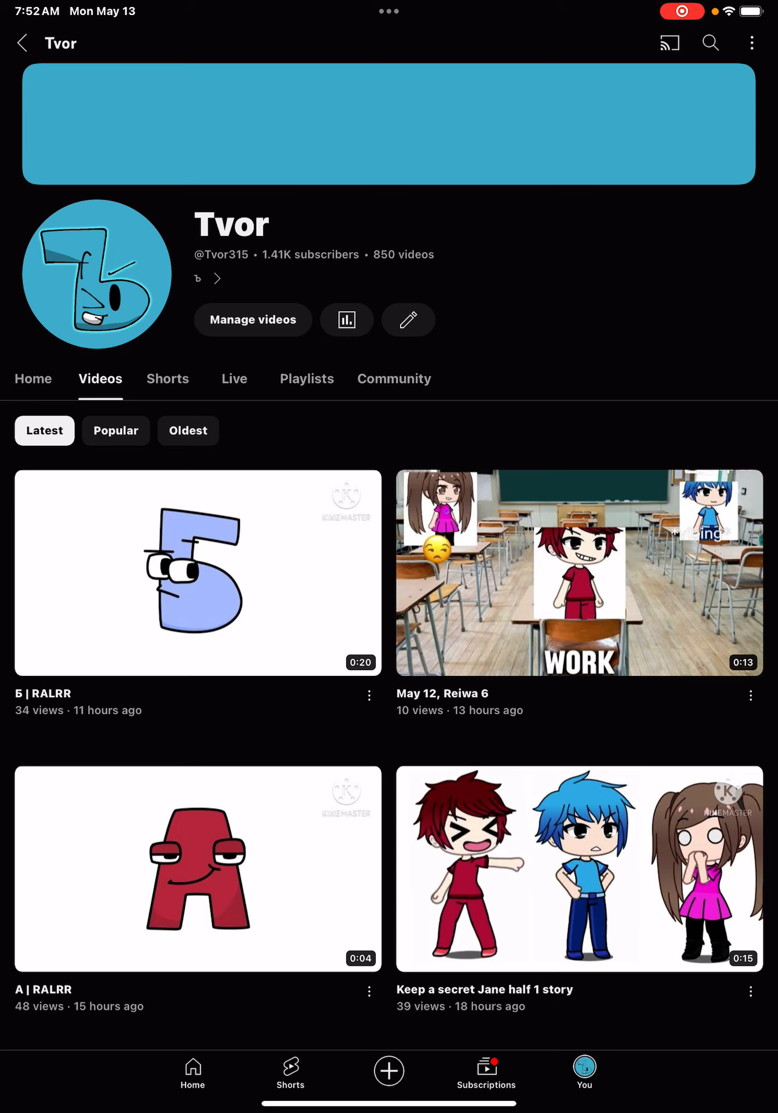
click(346, 320)
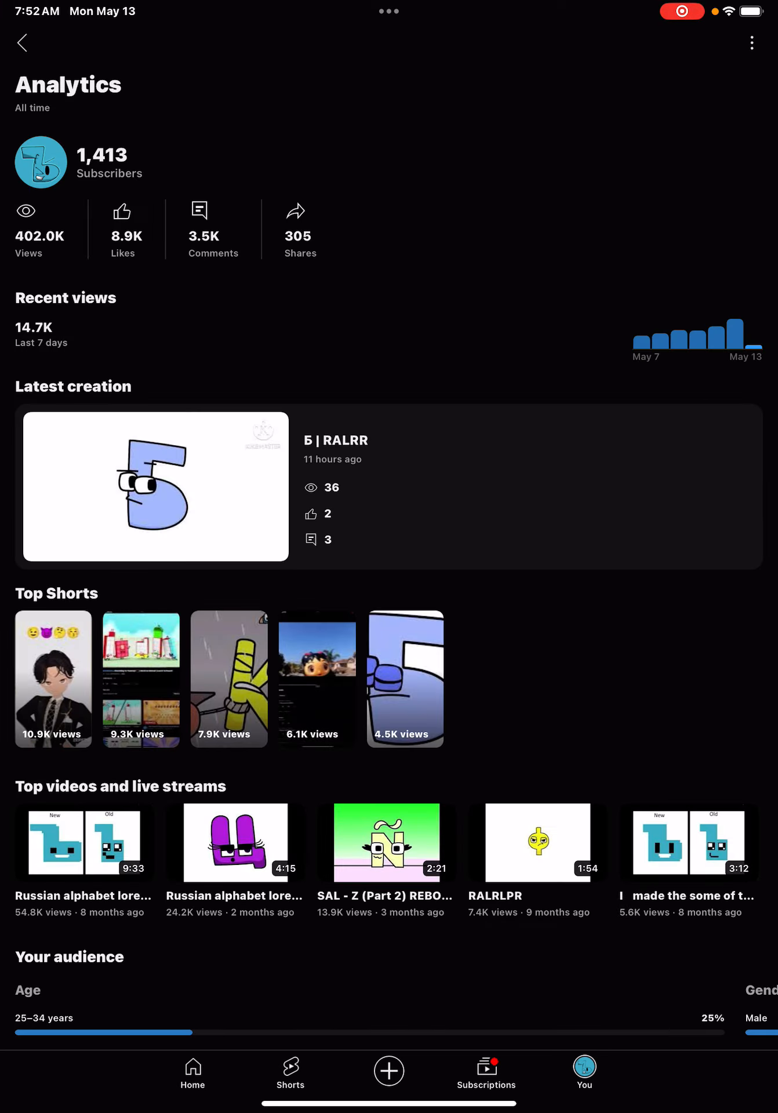
click(20, 42)
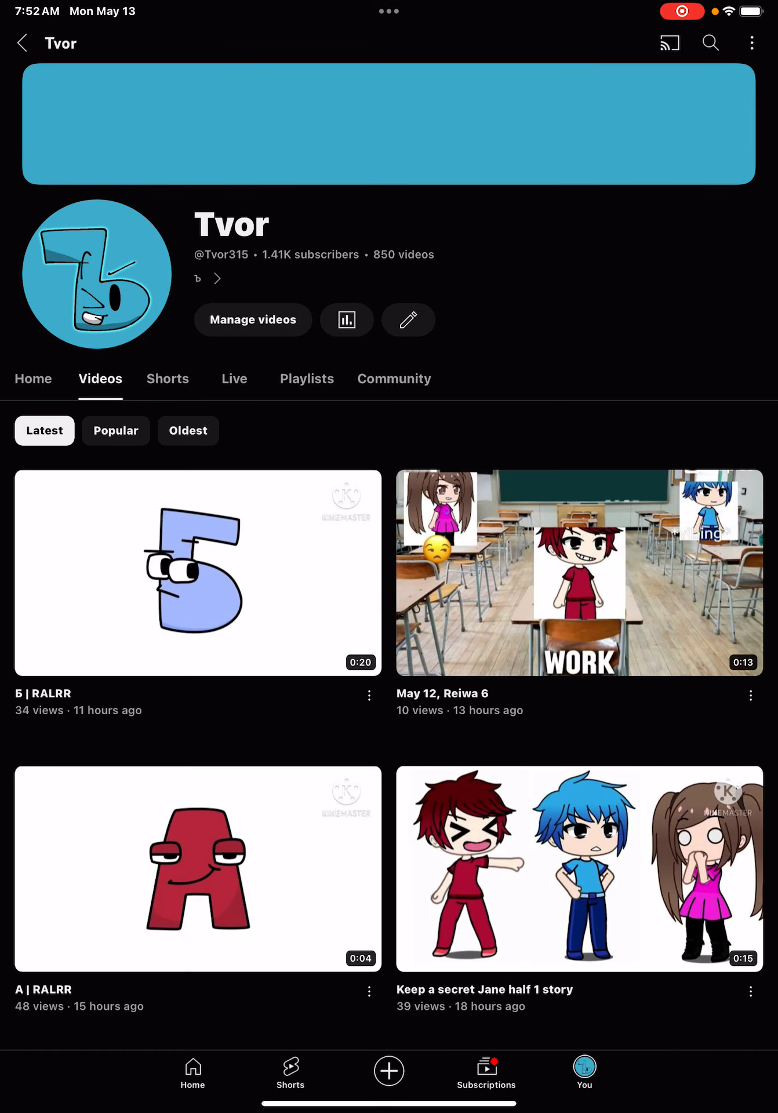
Scroll down the Videos list to Tvor uploads from five to six days ago
scroll(down, 3)
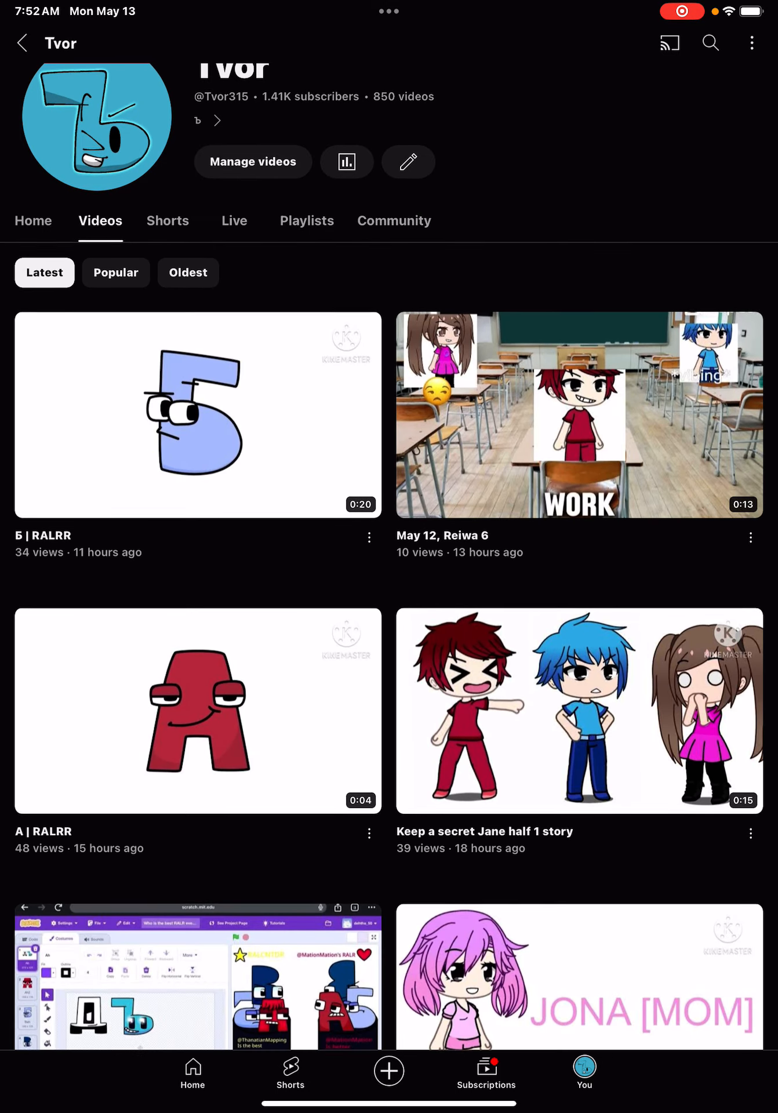
scroll(down, 3)
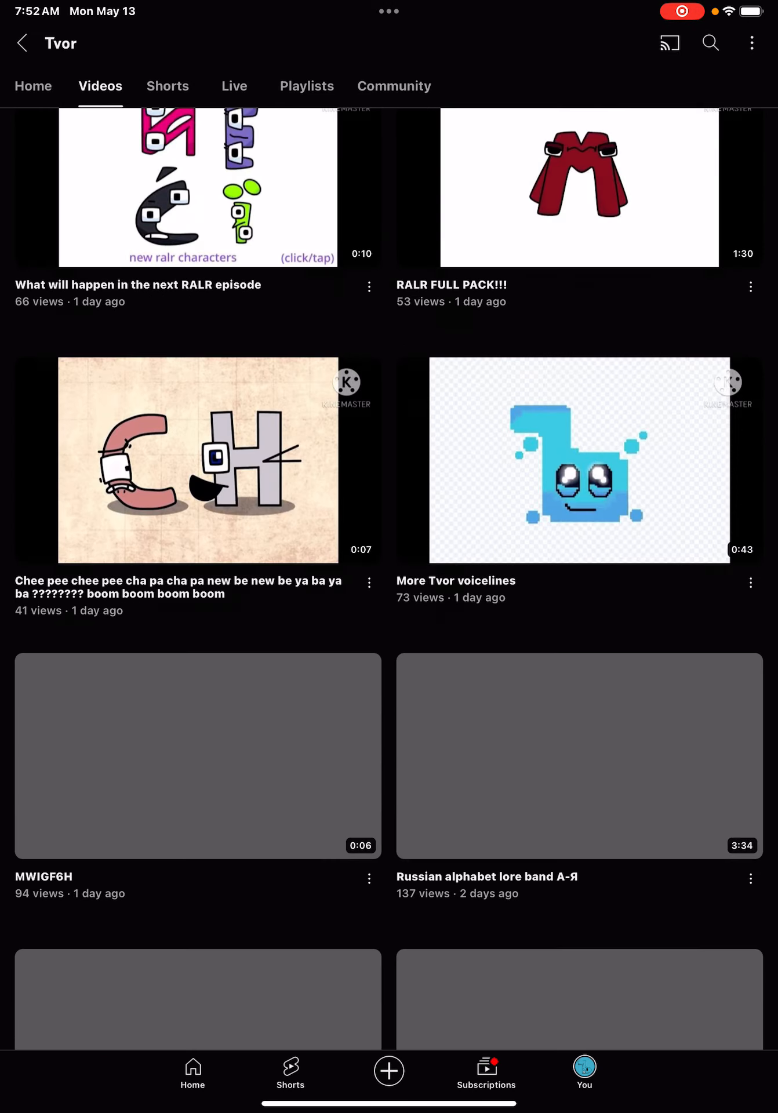
scroll(down, 3)
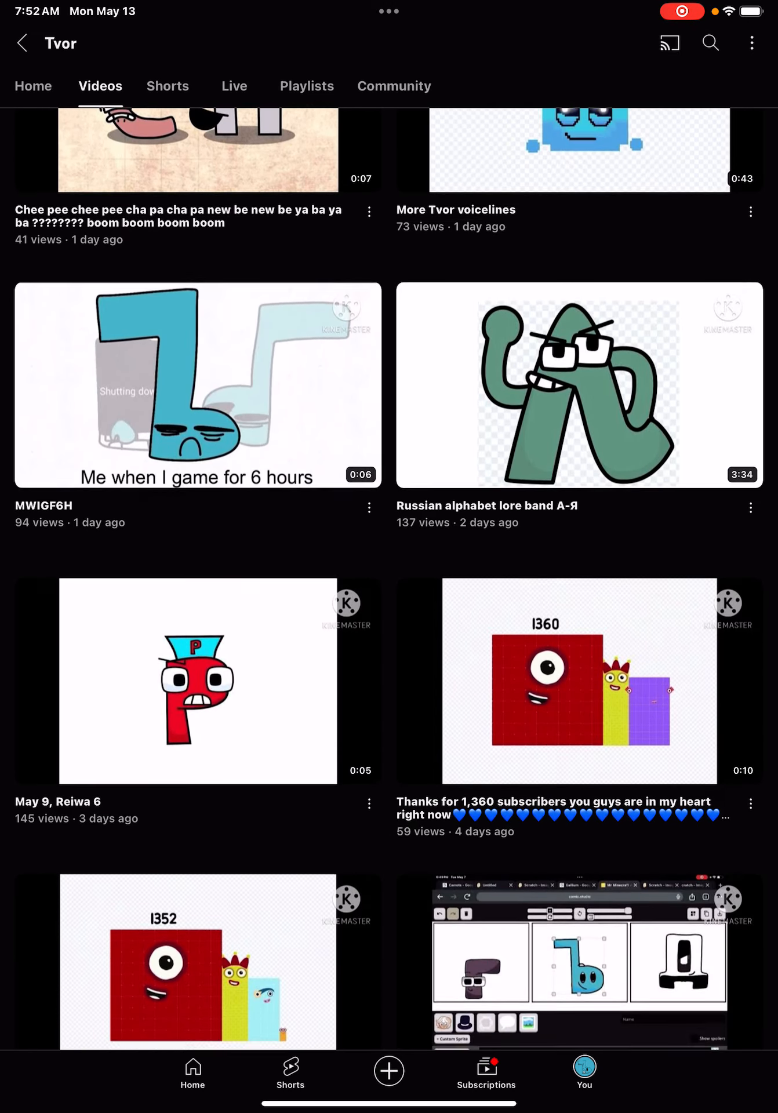
scroll(down, 3)
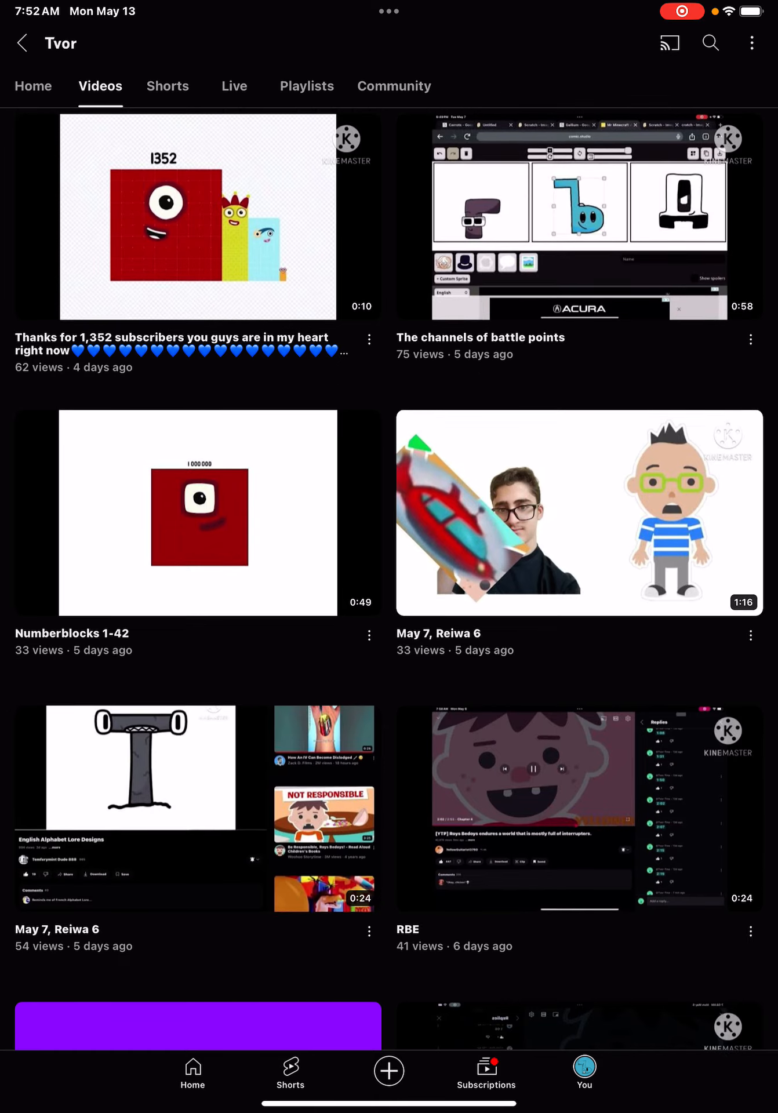